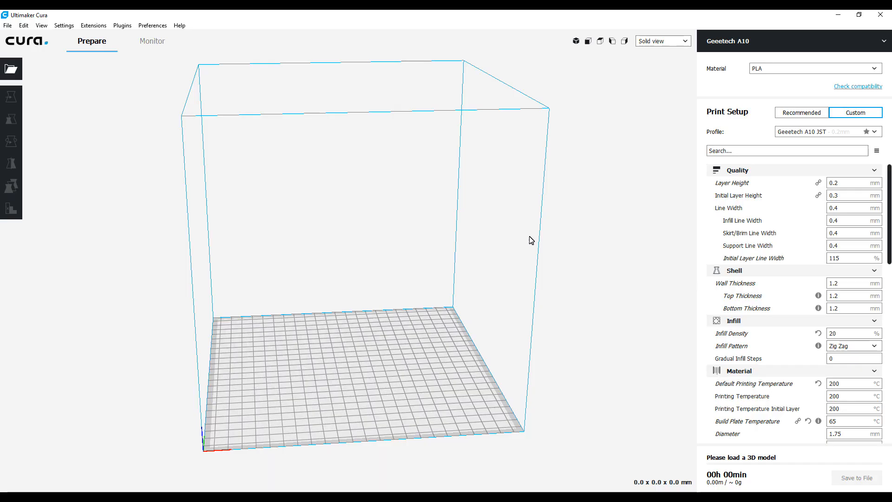
{"action": "mouse_move", "coordinate": [588, 130]}
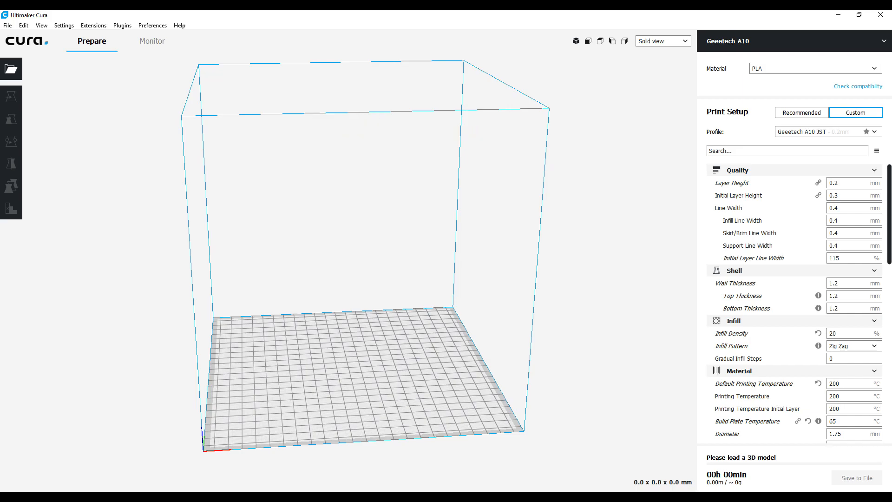
{"action": "mouse_move", "coordinate": [745, 42]}
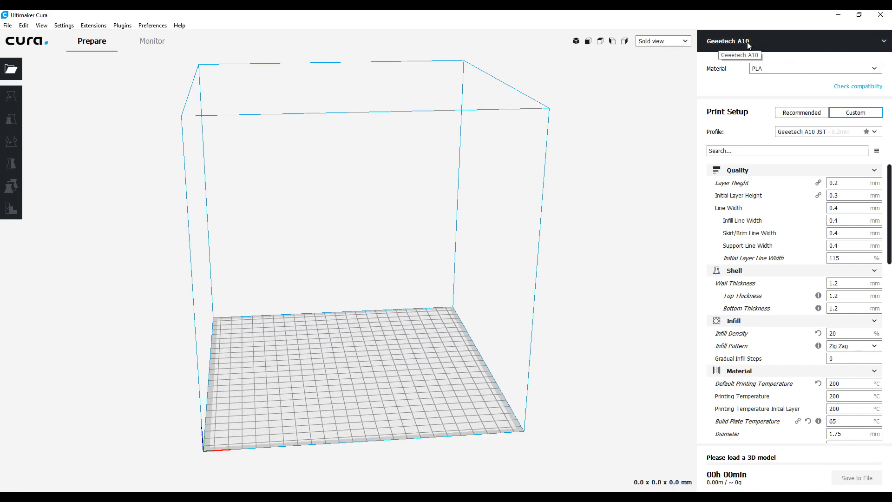
{"action": "mouse_move", "coordinate": [517, 159]}
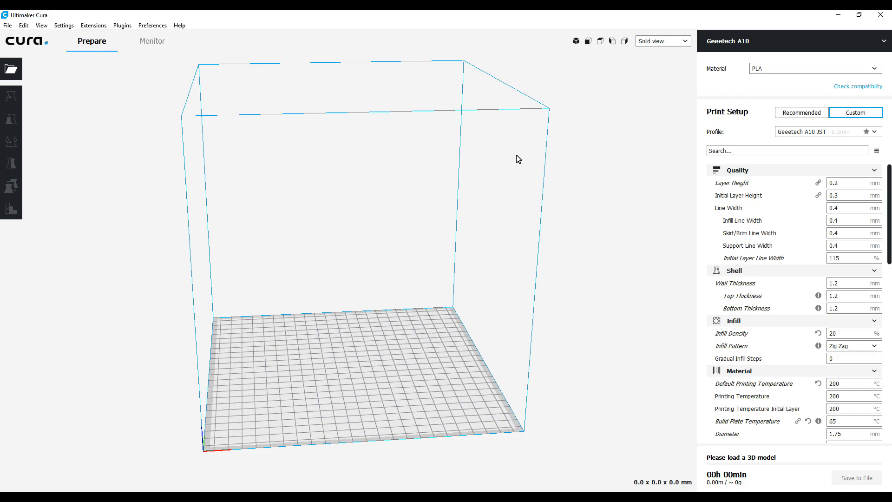
{"action": "mouse_move", "coordinate": [514, 158]}
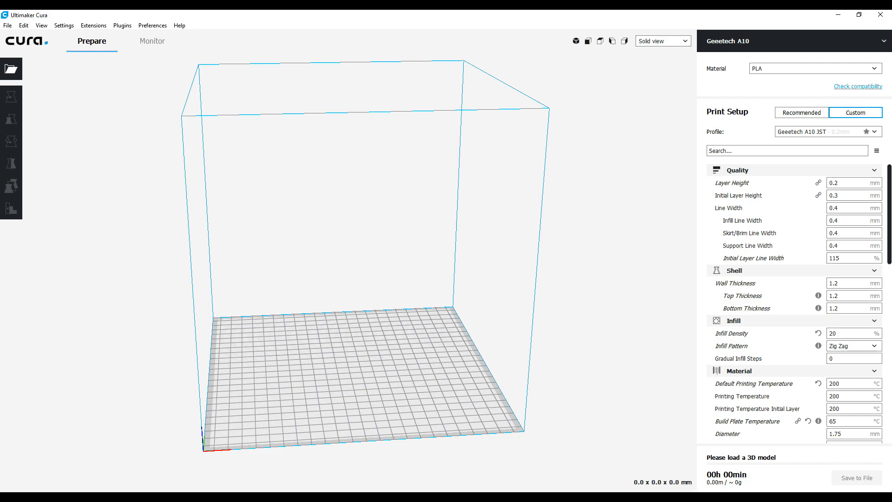
{"action": "mouse_move", "coordinate": [40, 125]}
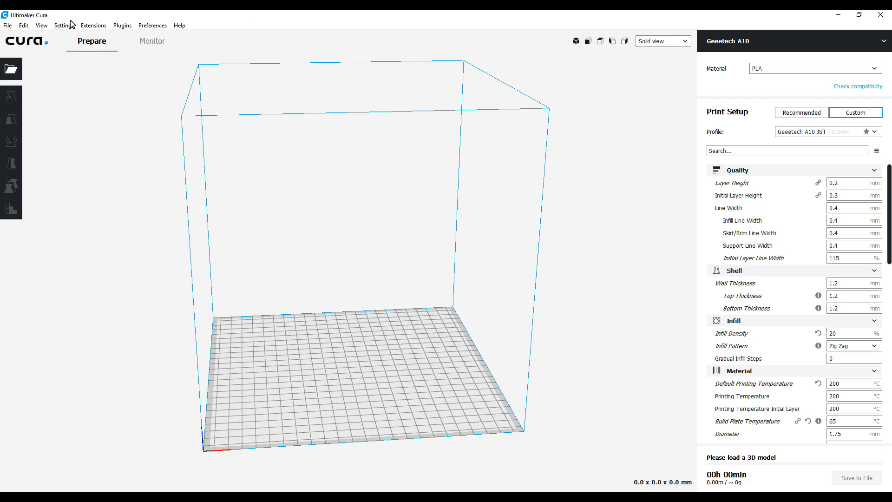
Open the Manage Printers page in Preferences with the Geeetech A10 selected.
{"action": "left_click", "coordinate": [64, 25]}
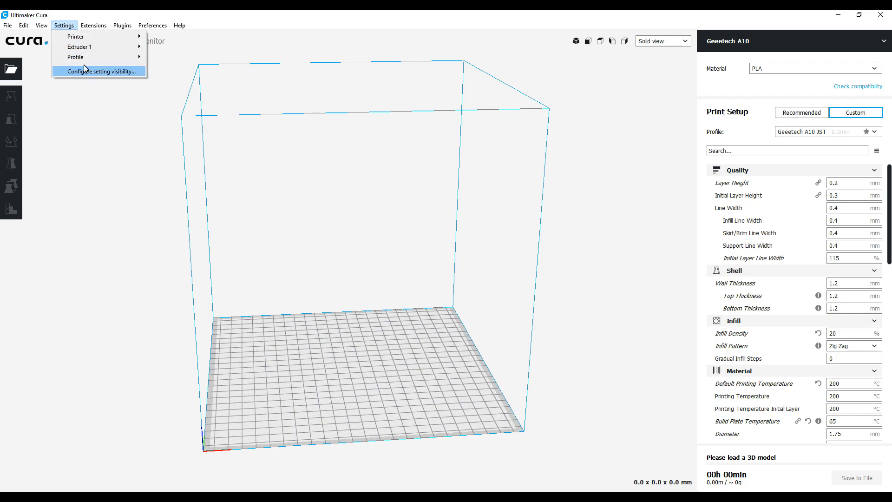
{"action": "mouse_move", "coordinate": [76, 36]}
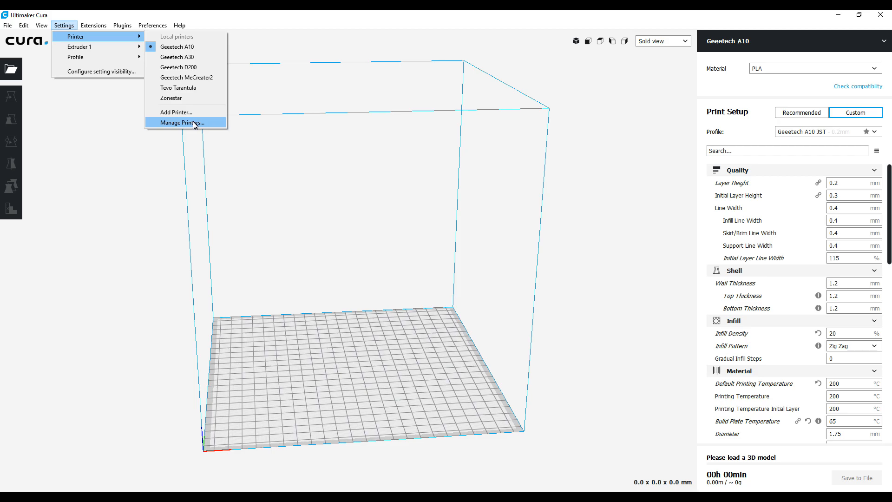
{"action": "left_click", "coordinate": [183, 122]}
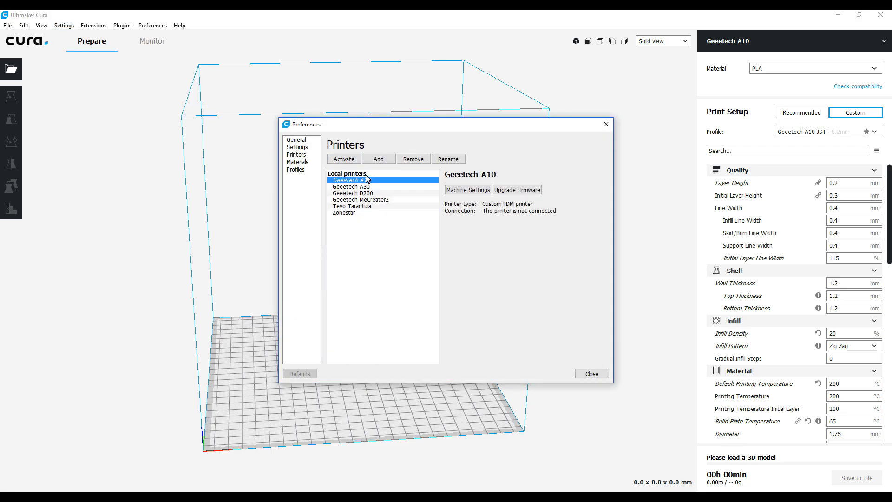
Open the Geeetech A10 Machine Settings showing 235×235×240 mm and zero printhead offsets.
{"action": "left_click", "coordinate": [468, 190]}
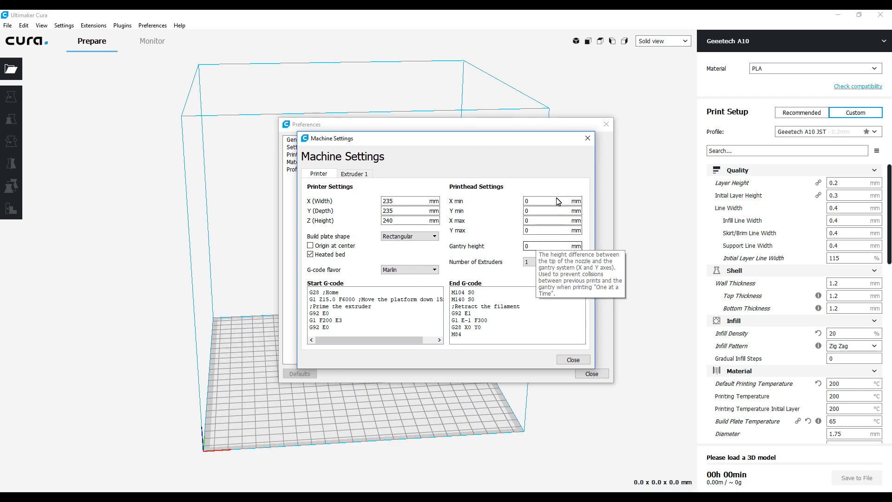
{"action": "mouse_move", "coordinate": [539, 249]}
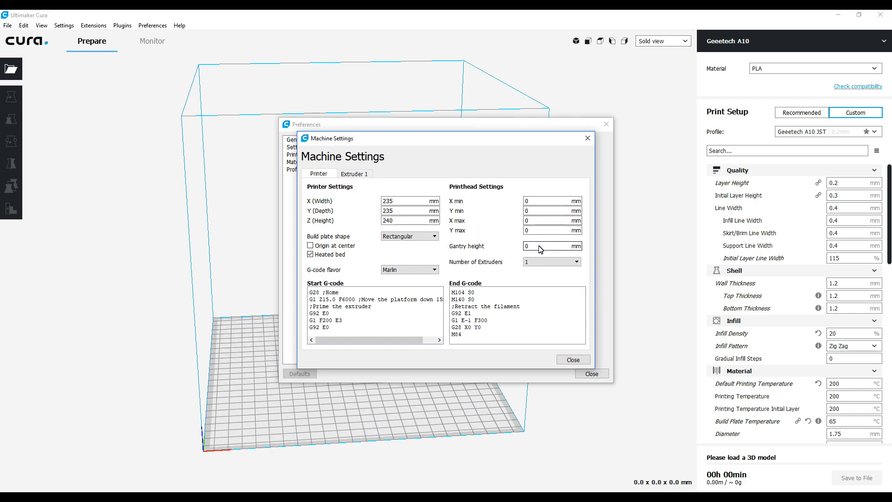
{"action": "mouse_move", "coordinate": [547, 197]}
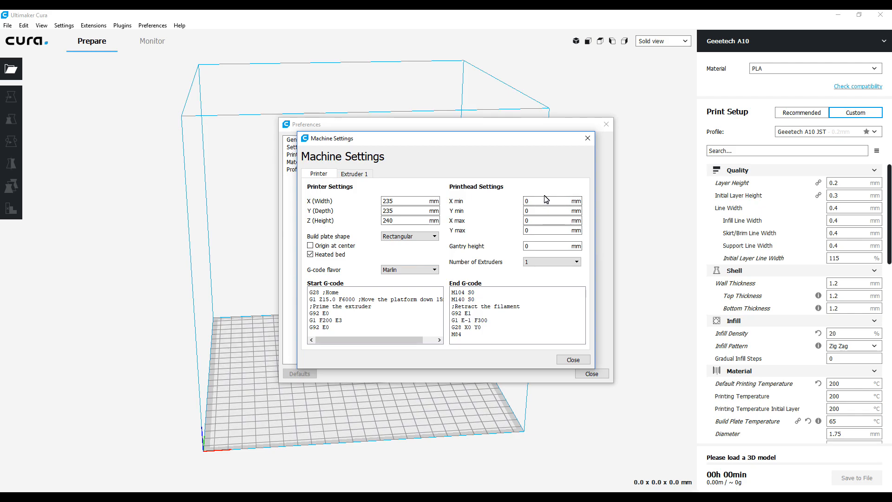
{"action": "mouse_move", "coordinate": [547, 210]}
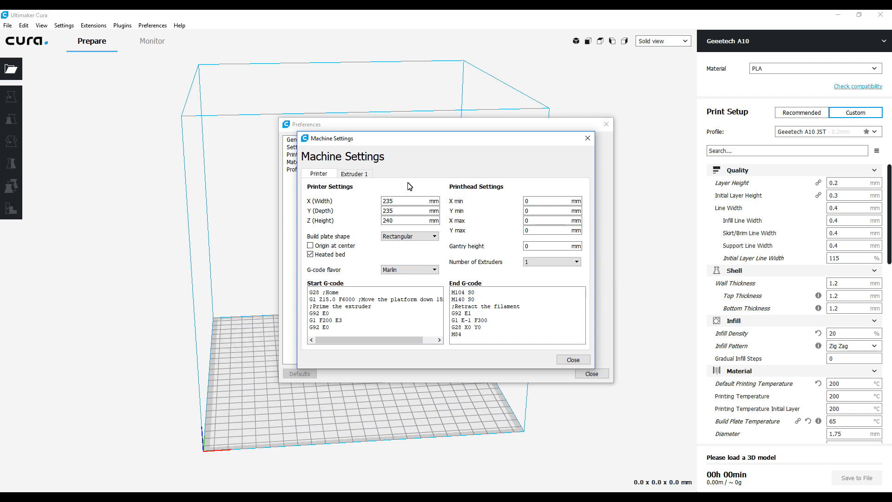
{"action": "left_click", "coordinate": [409, 220]}
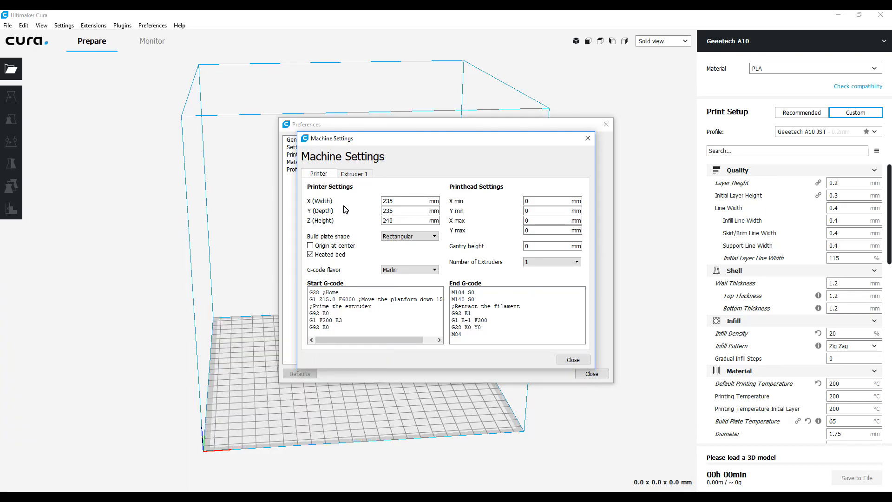
{"action": "mouse_move", "coordinate": [255, 193]}
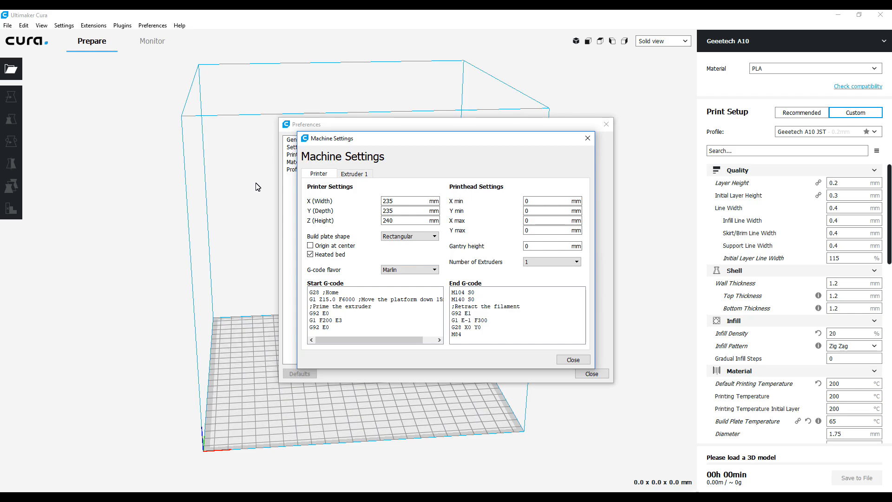
{"action": "mouse_move", "coordinate": [577, 355]}
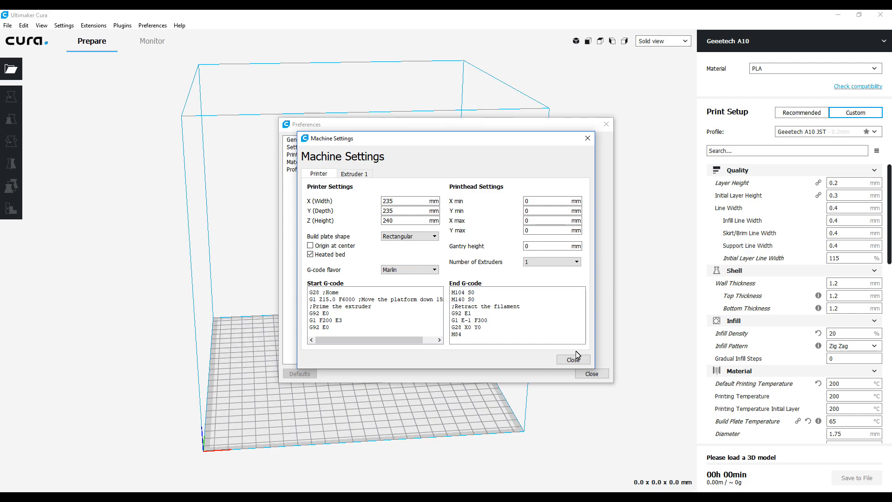